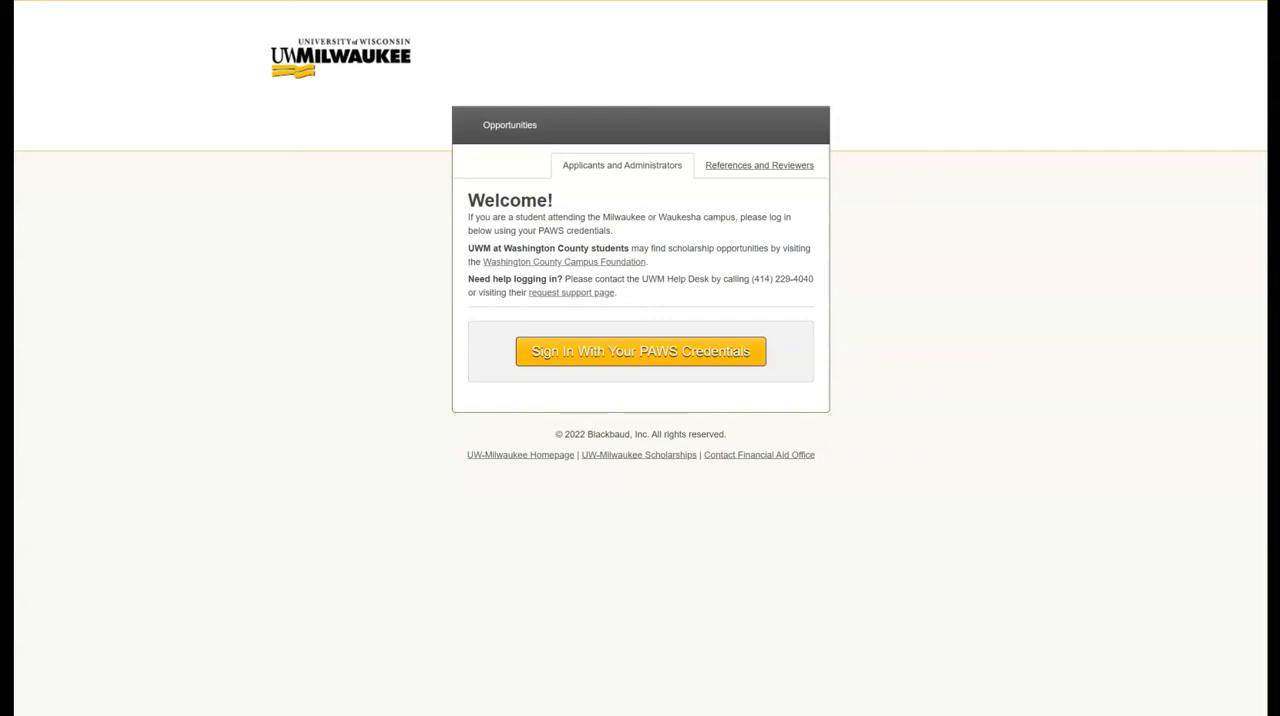
# Sign in to UWM Scholarships with PAWS credentials to reach the General Application
pyautogui.click(640, 352)
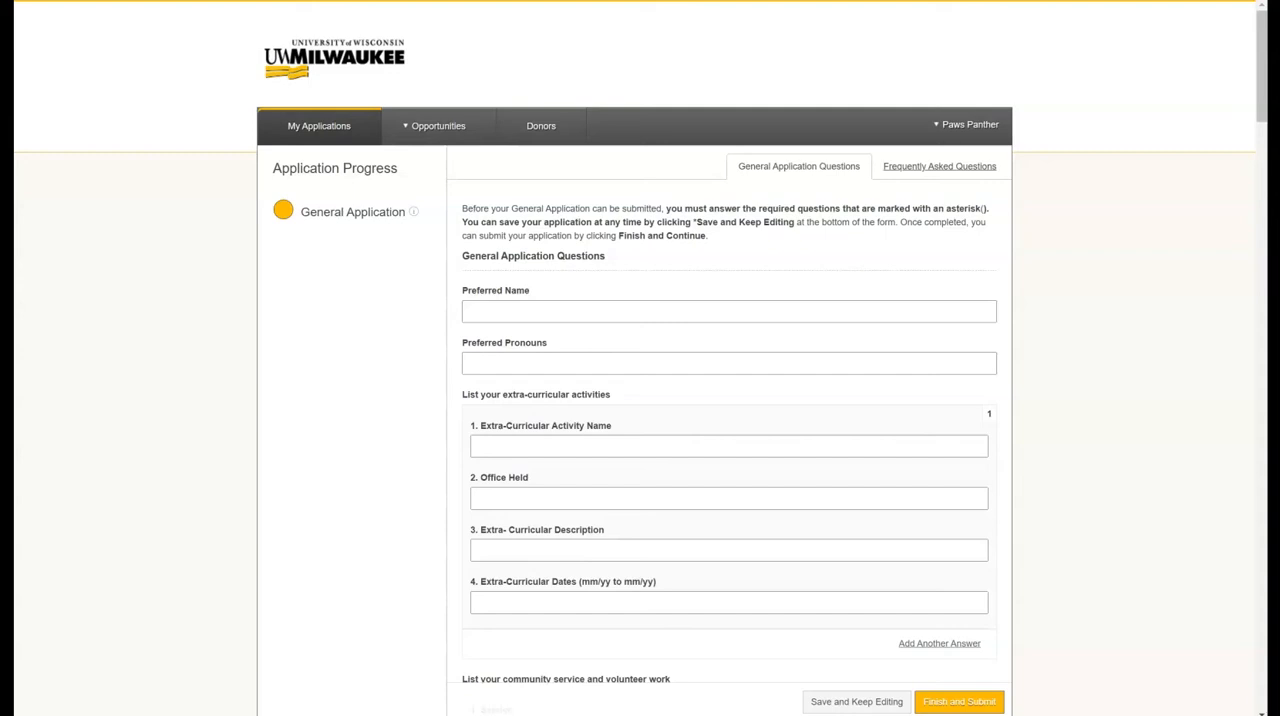
# Enter 'Intramural Soccer' as the first extra-curricular activity name
pyautogui.click(728, 444)
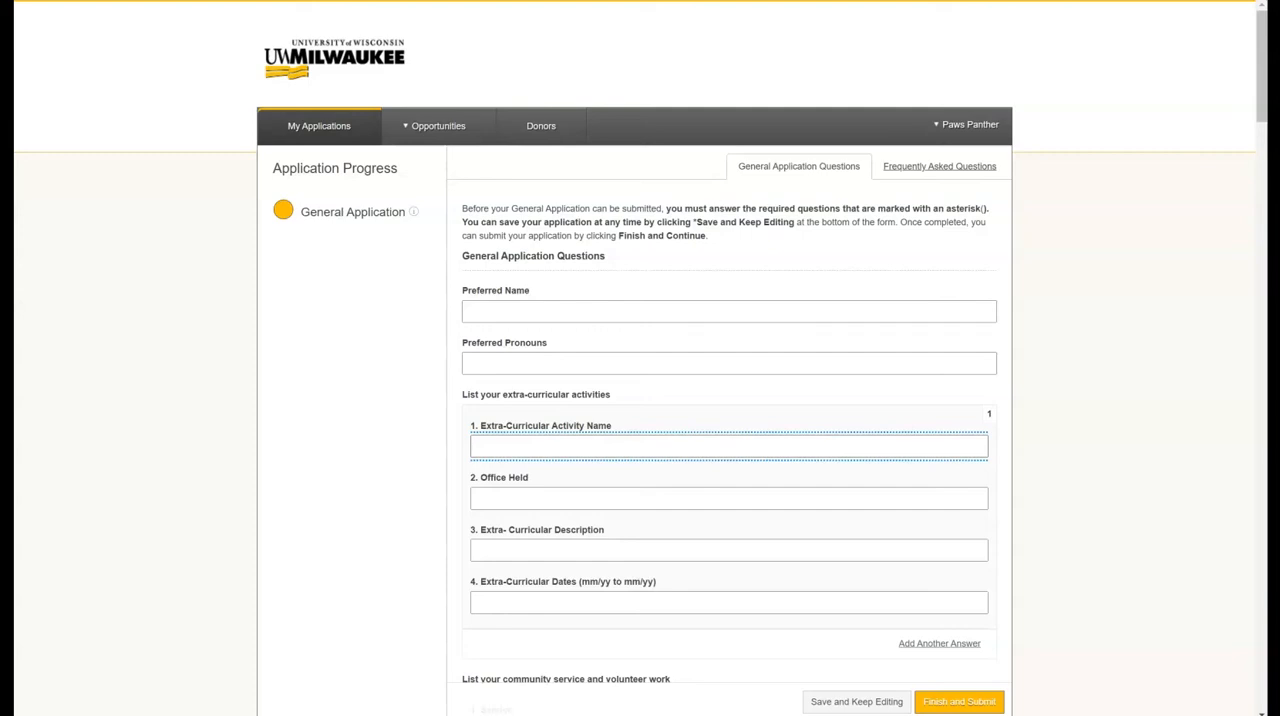
pyautogui.click(728, 444)
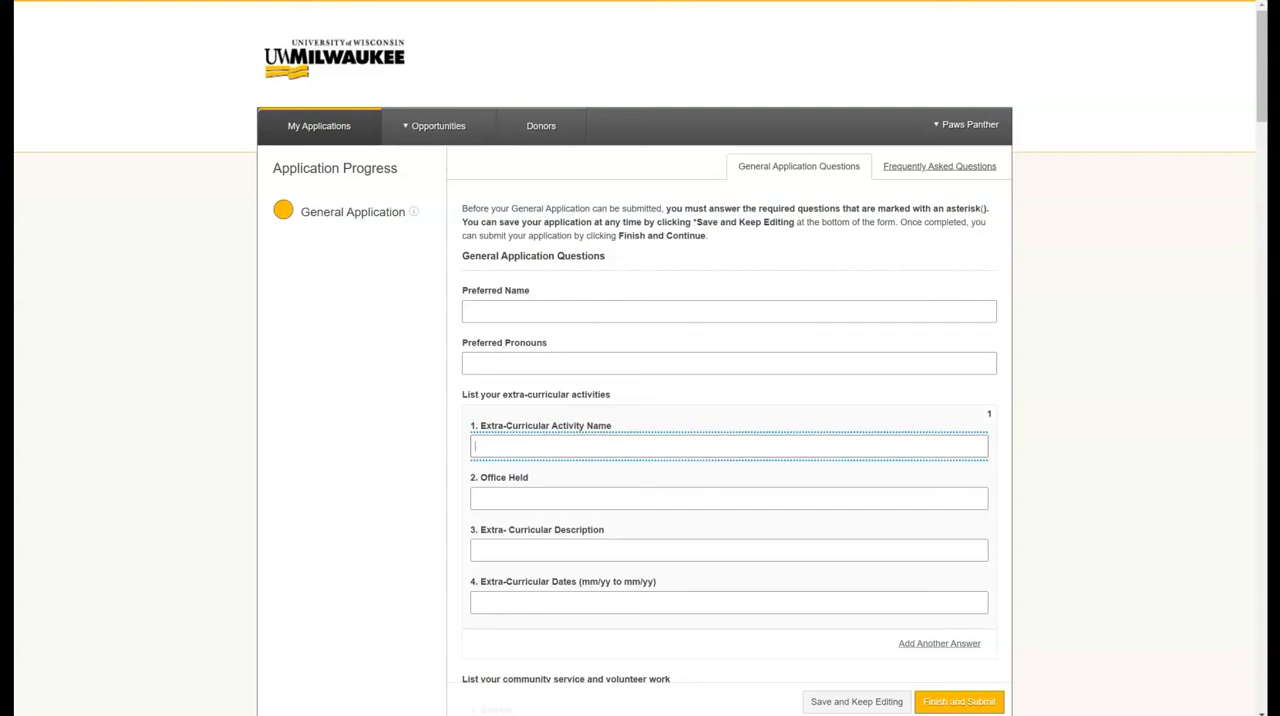
pyautogui.write('Inte')
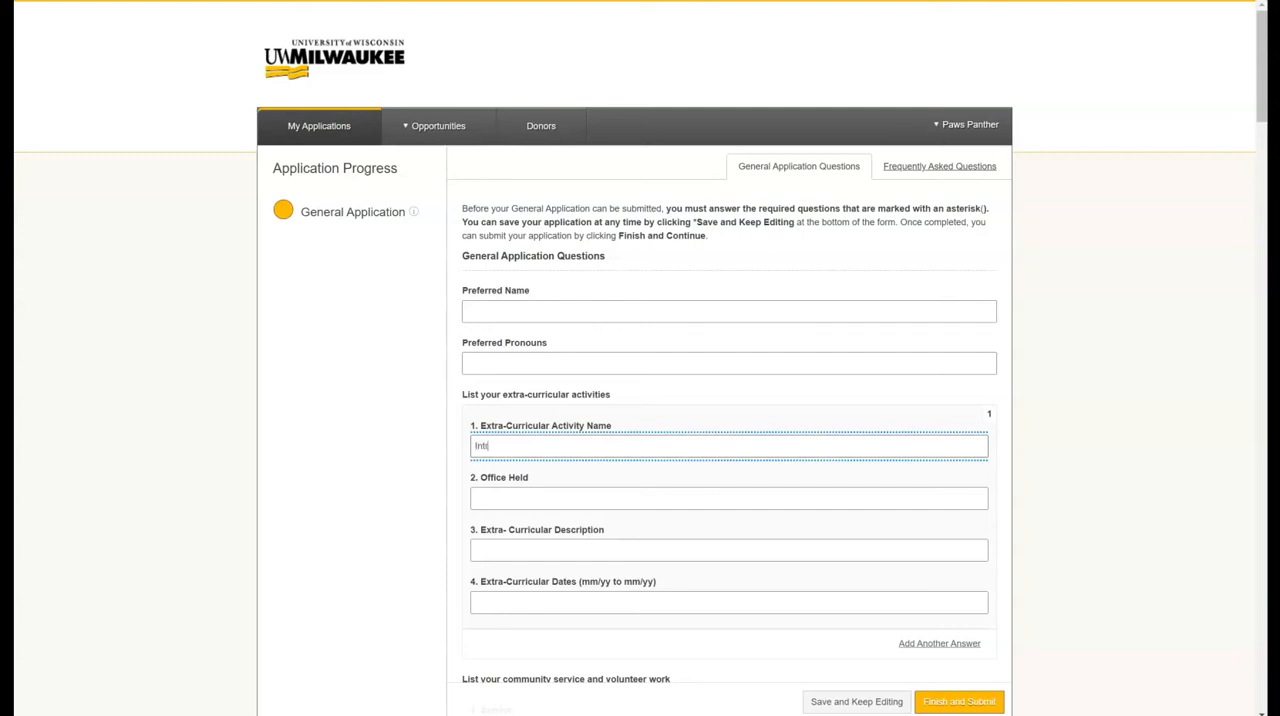
pyautogui.write('Intramural S')
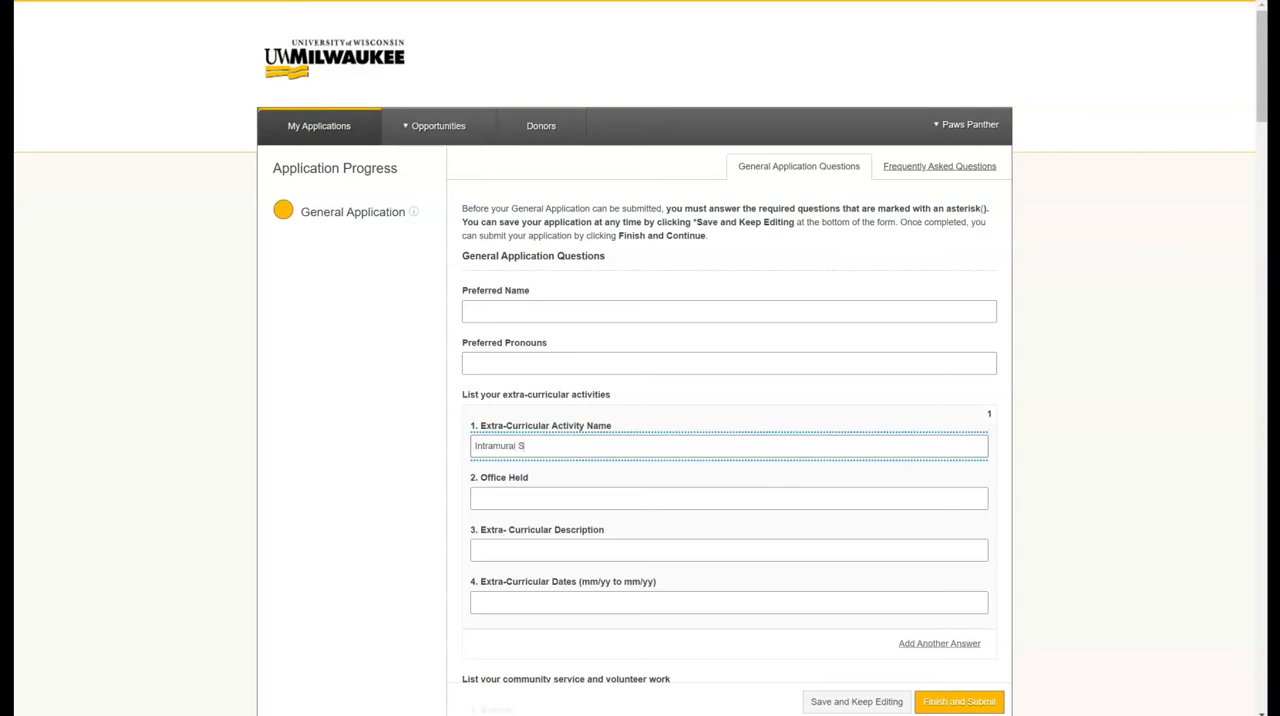
pyautogui.write('occer')
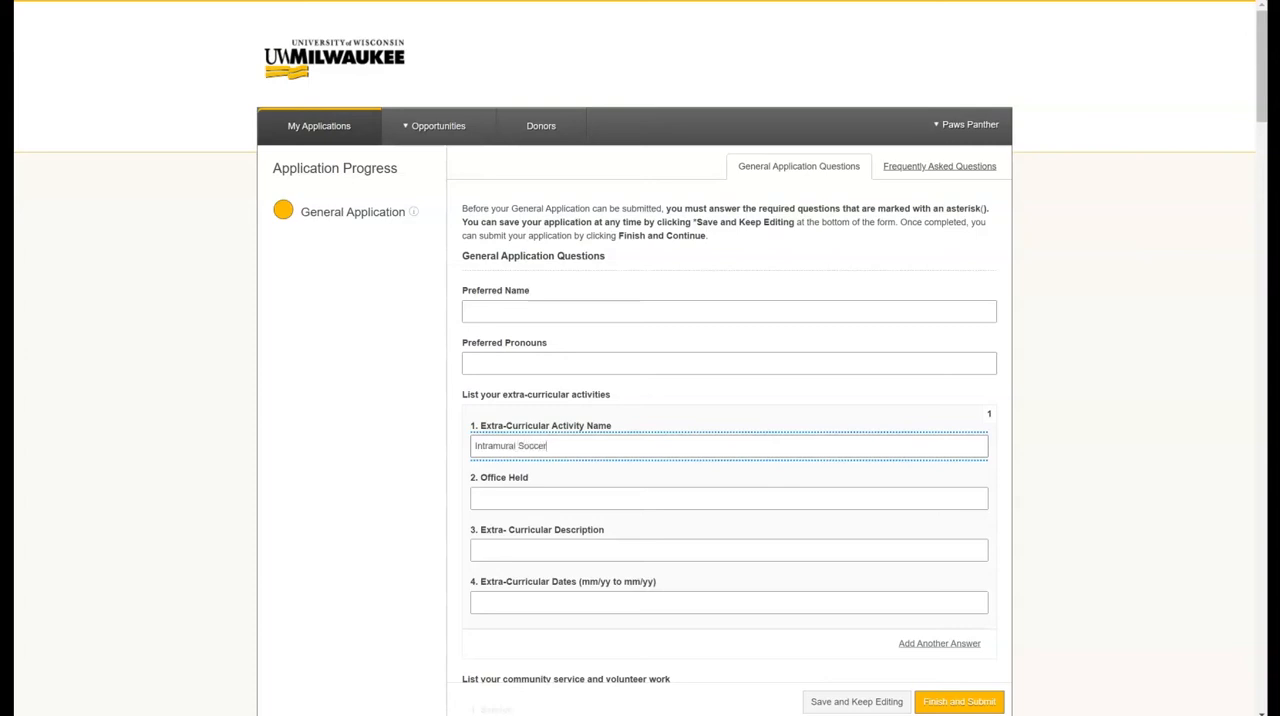
pyautogui.scroll(-3)
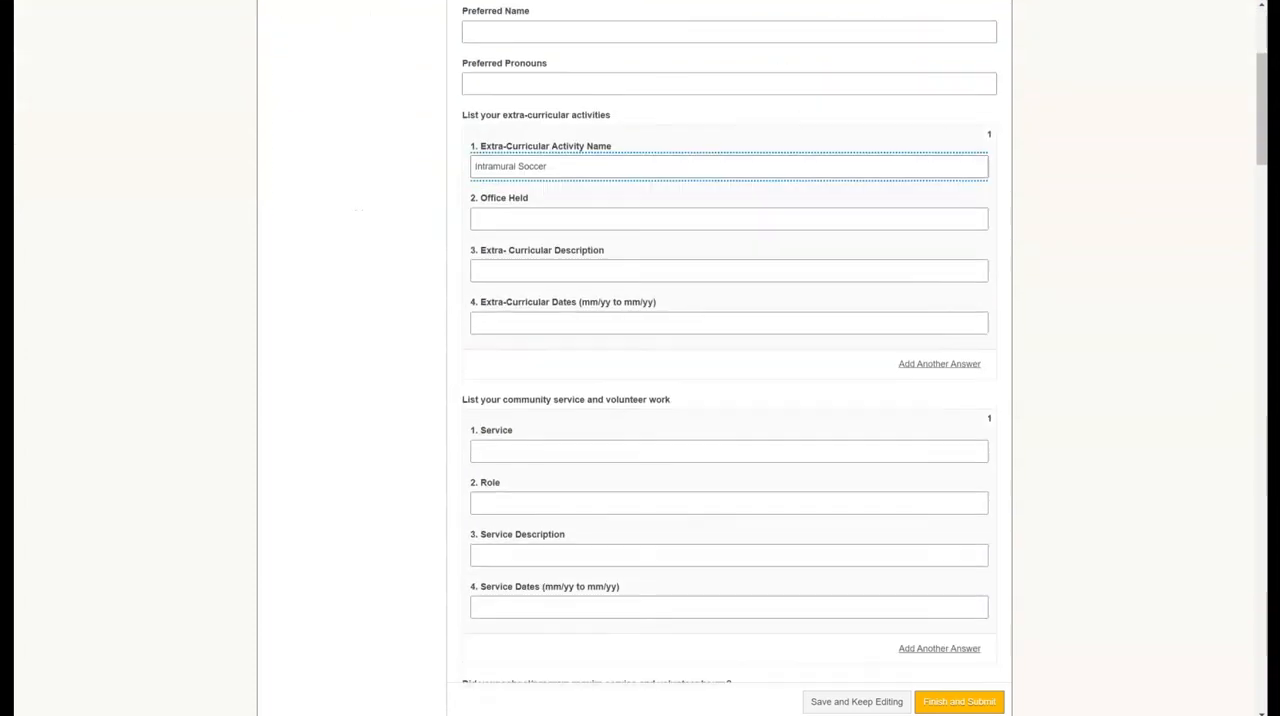
# Add an Internship work-experience entry at Northwestern Mutual as Marketing Assistant
pyautogui.scroll(-3)
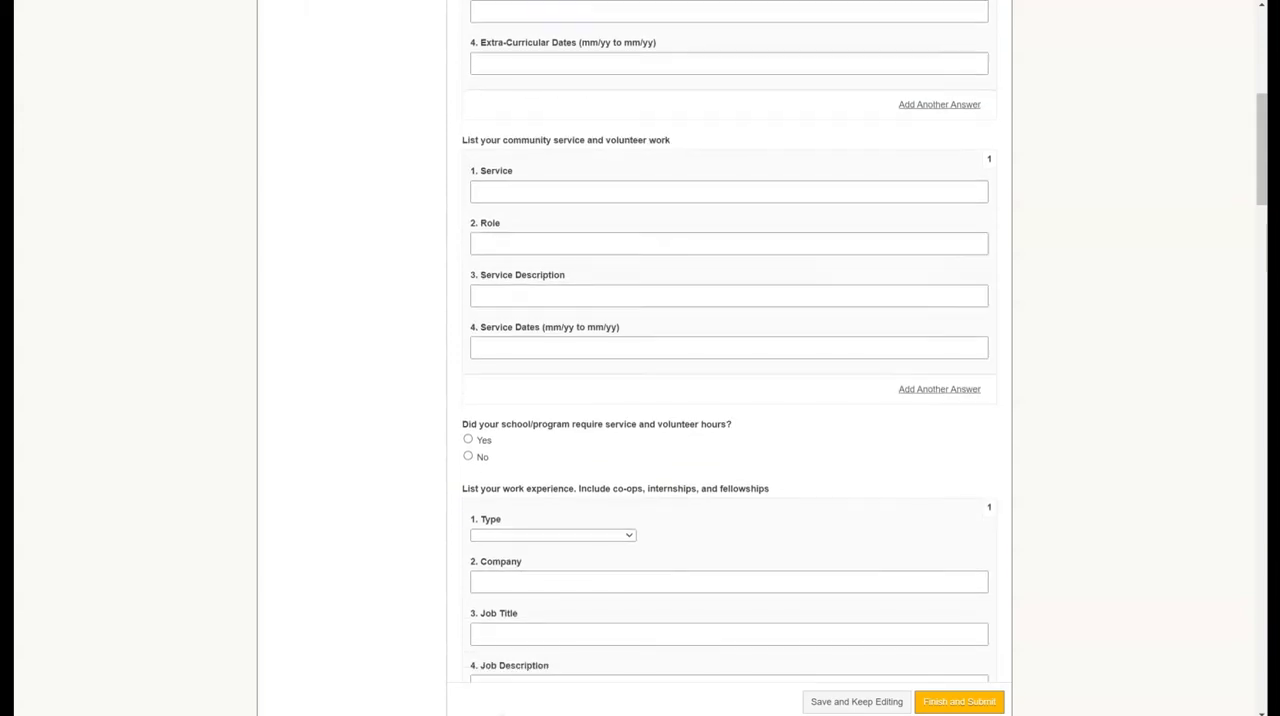
pyautogui.scroll(-3)
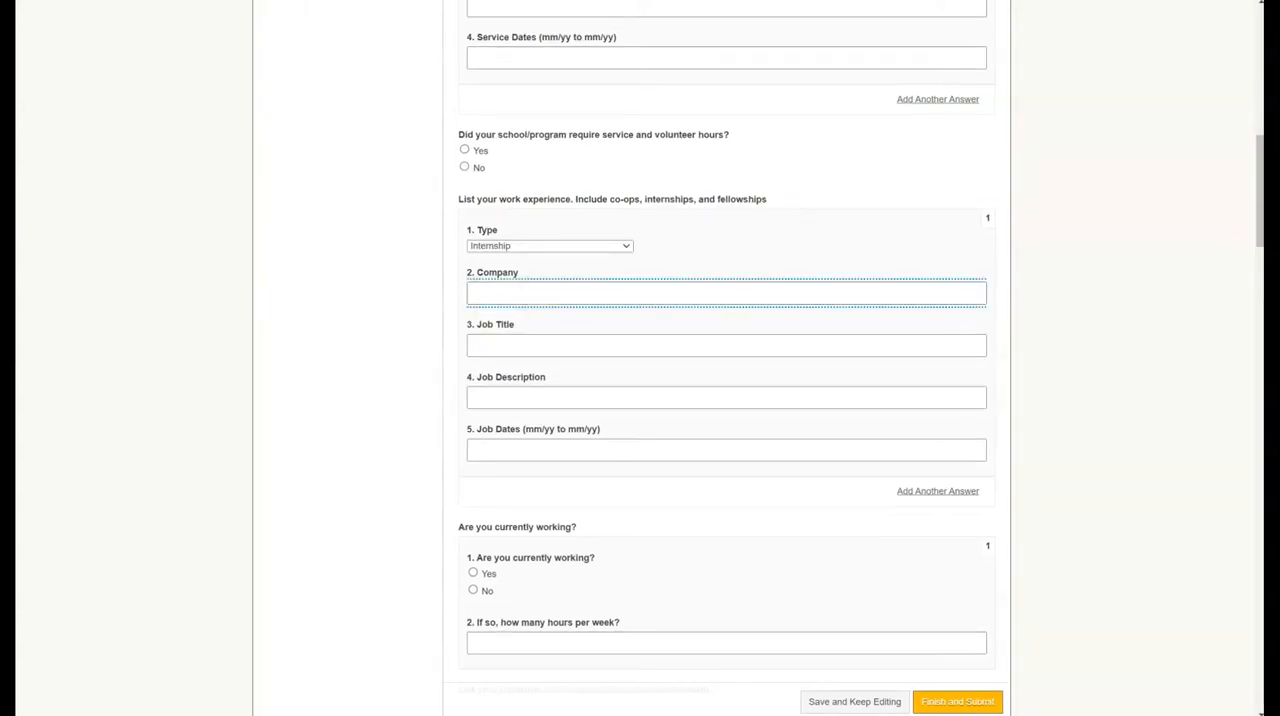
pyautogui.write('Northwestern Mutual')
pyautogui.click(726, 344)
pyautogui.write('Marketing Assistant')
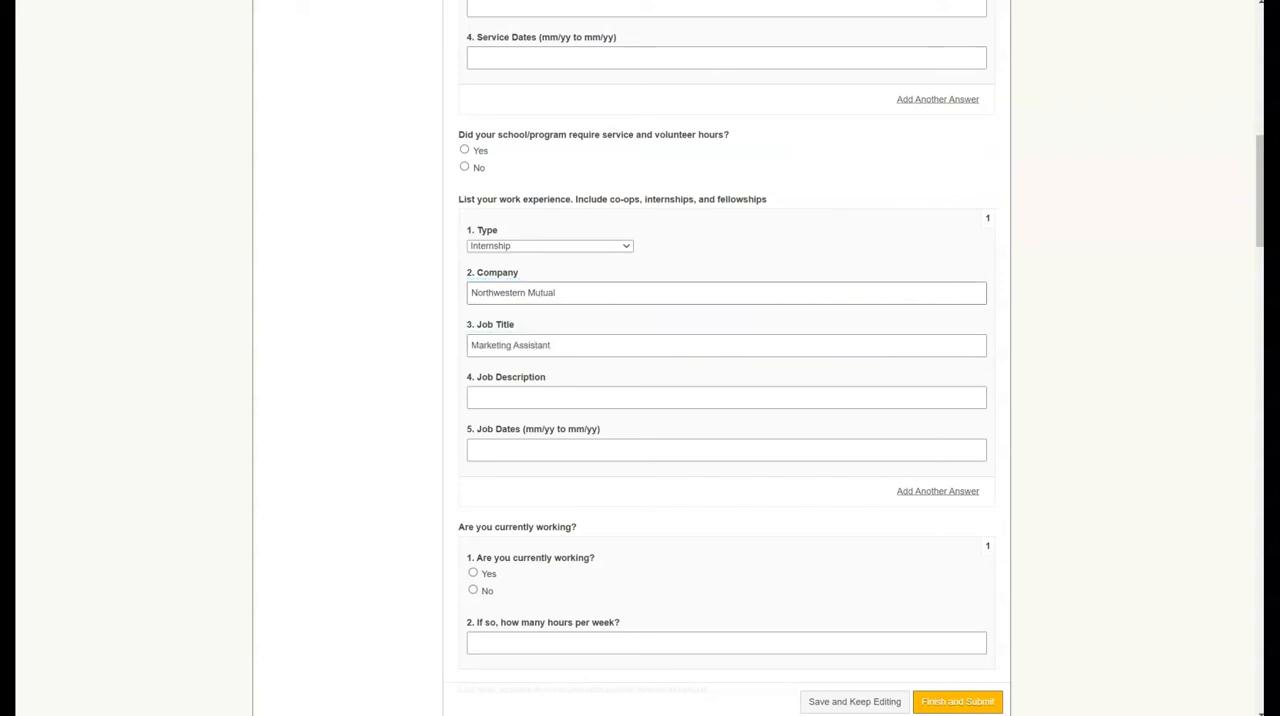
pyautogui.scroll(-3)
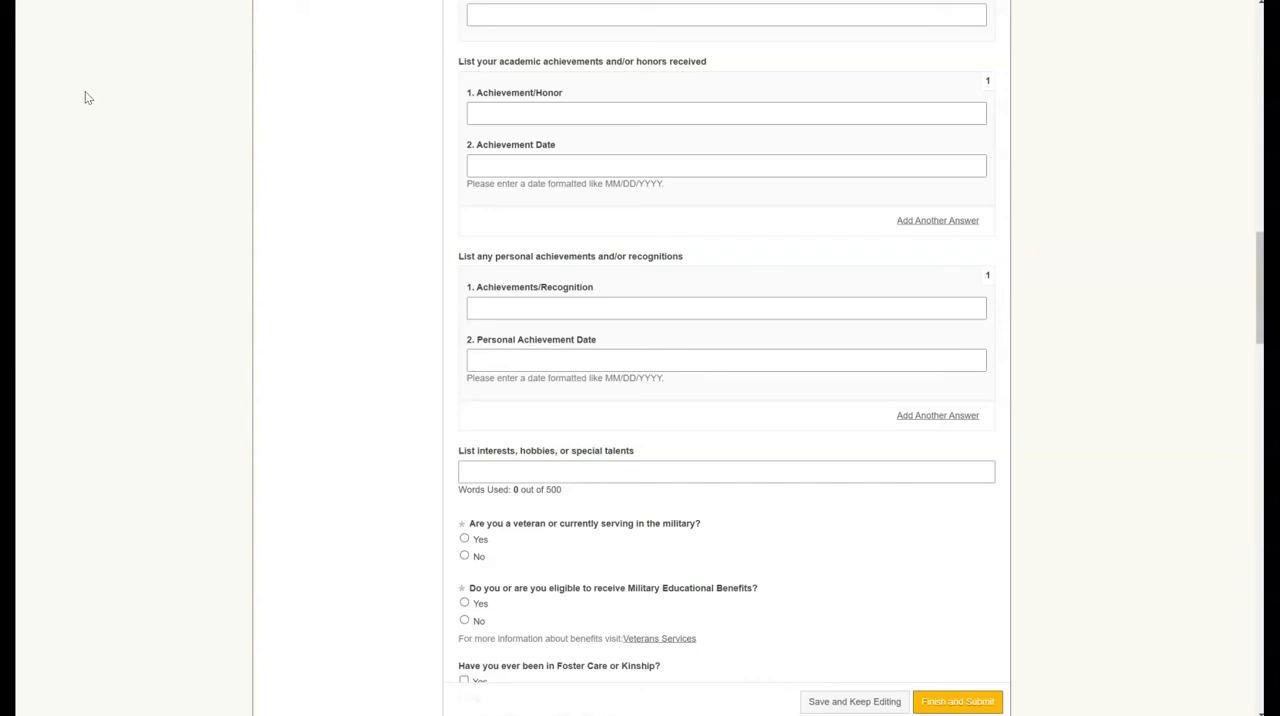
# Answer No to both the military service and Military Educational Benefits questions
pyautogui.click(464, 556)
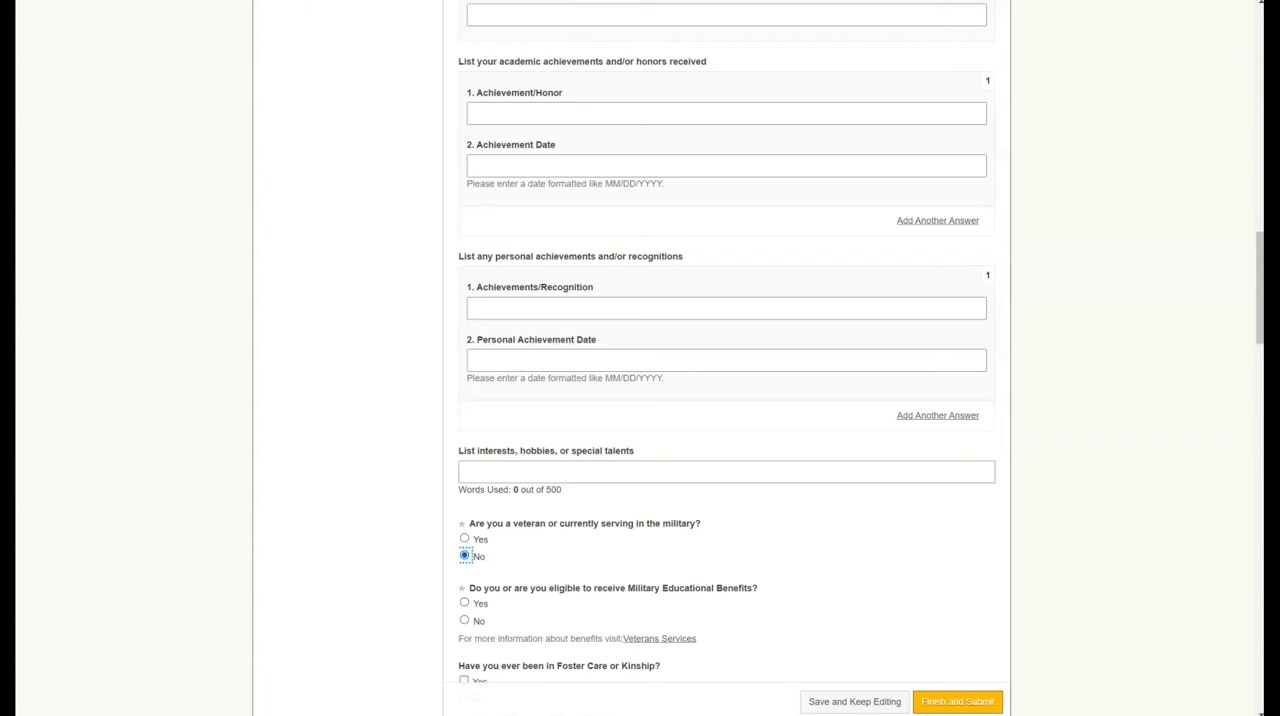
pyautogui.click(464, 620)
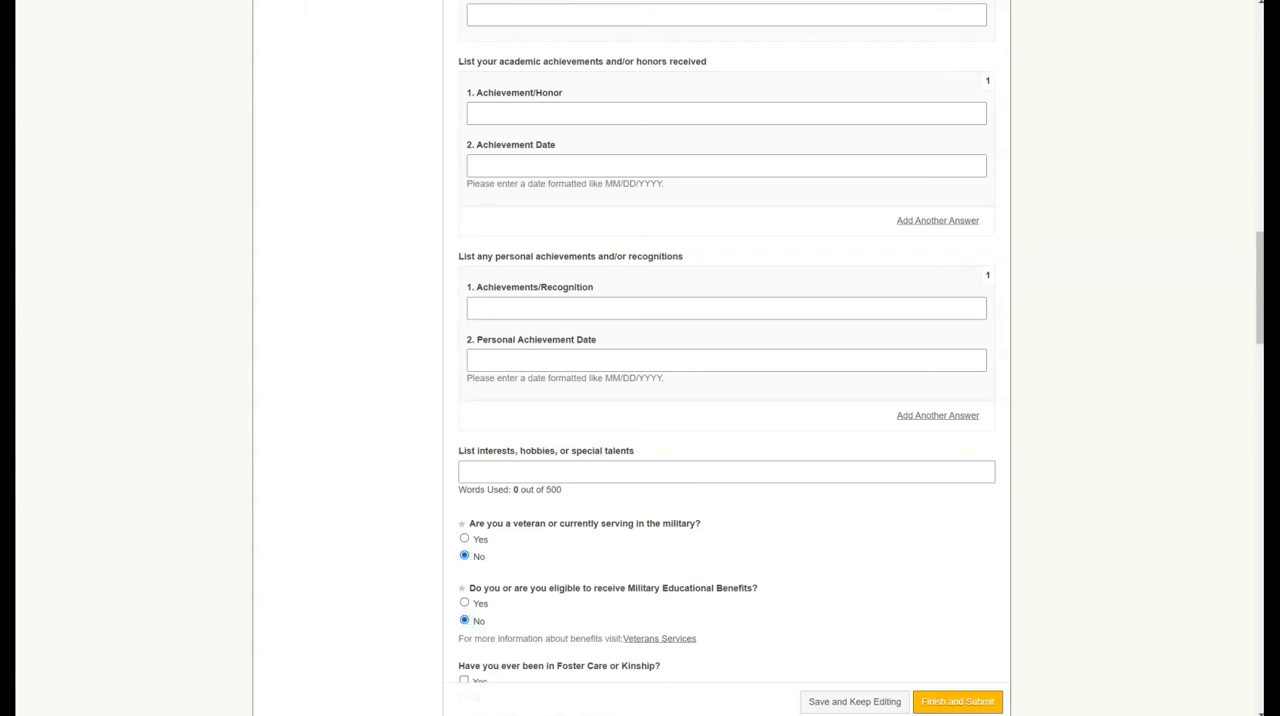
pyautogui.scroll(-3)
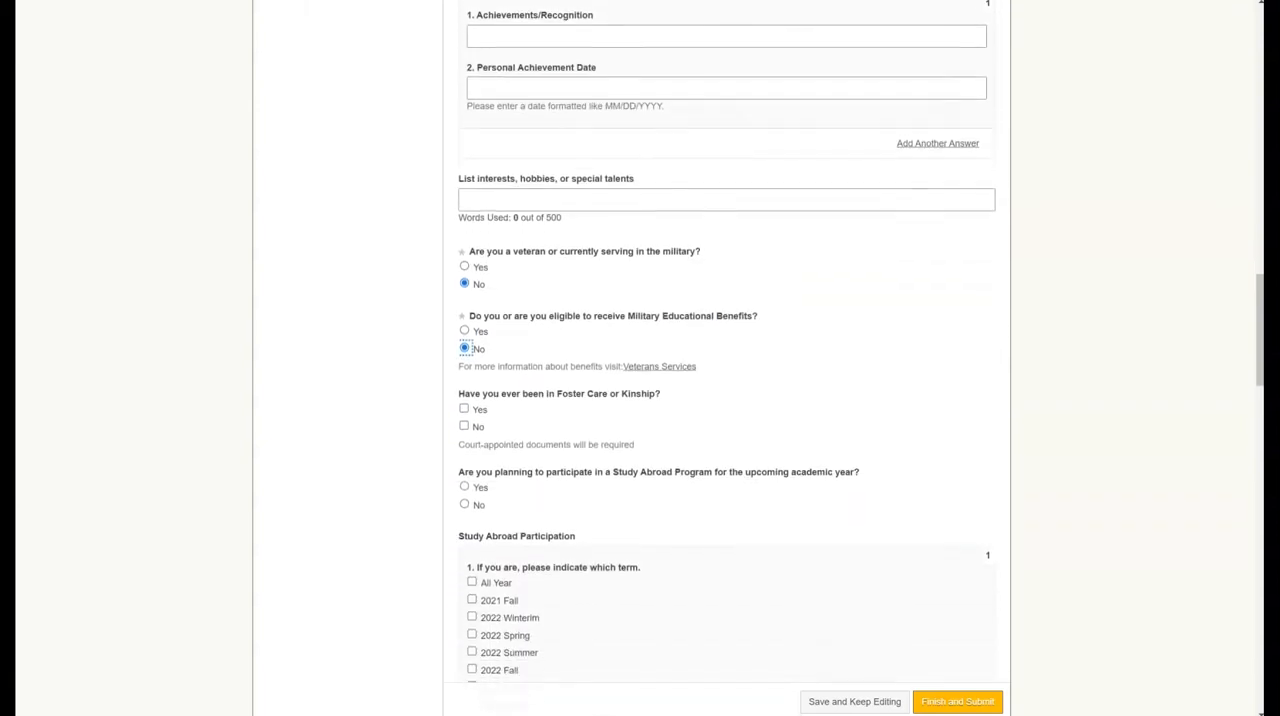
pyautogui.scroll(-3)
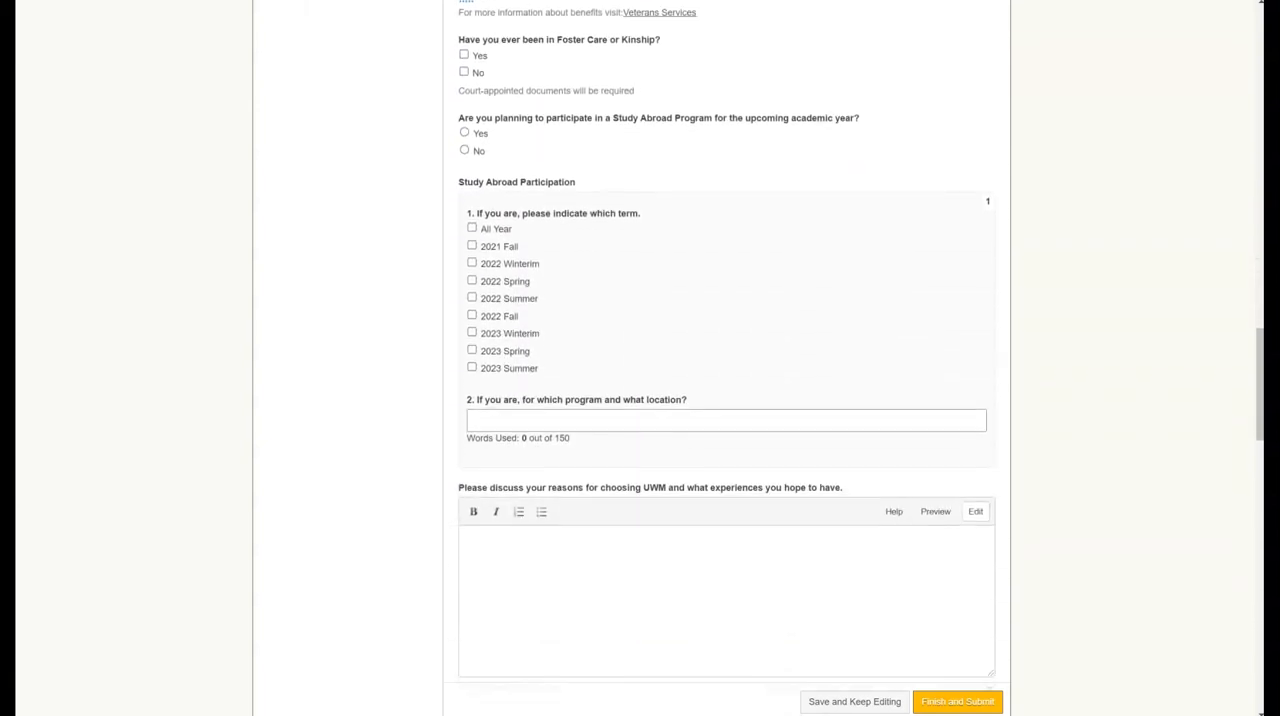
pyautogui.scroll(-3)
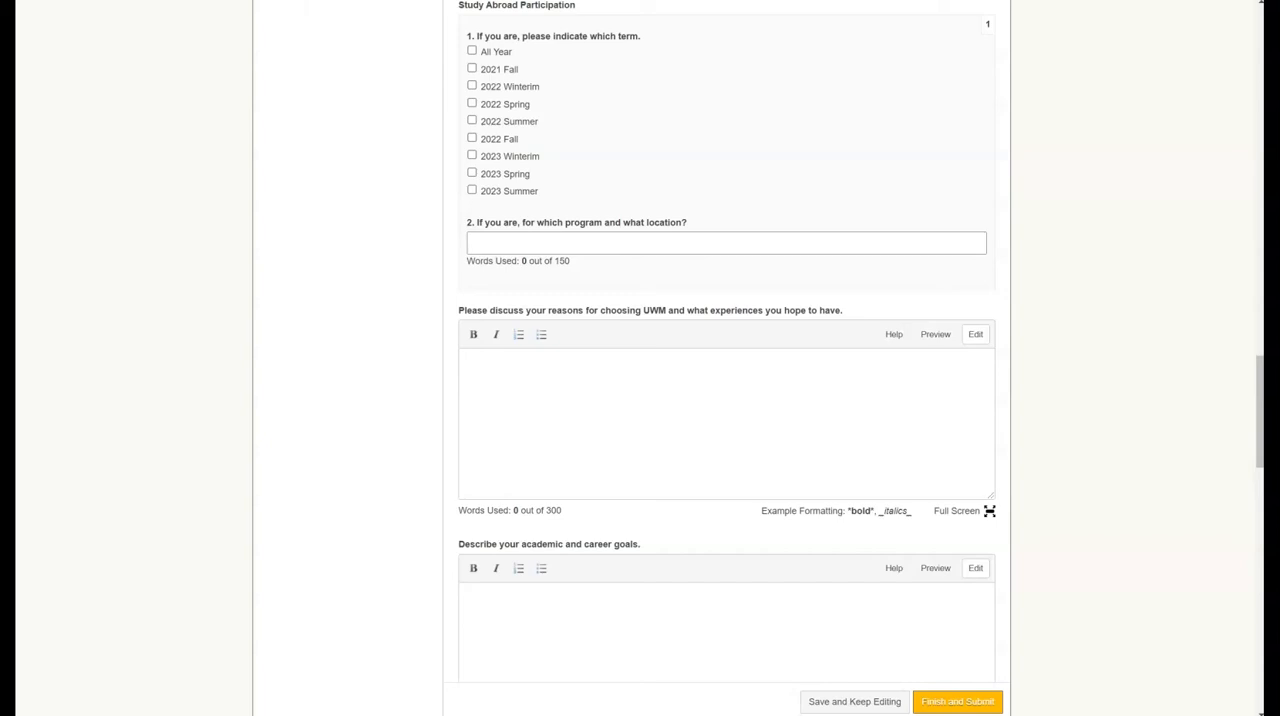
pyautogui.scroll(-3)
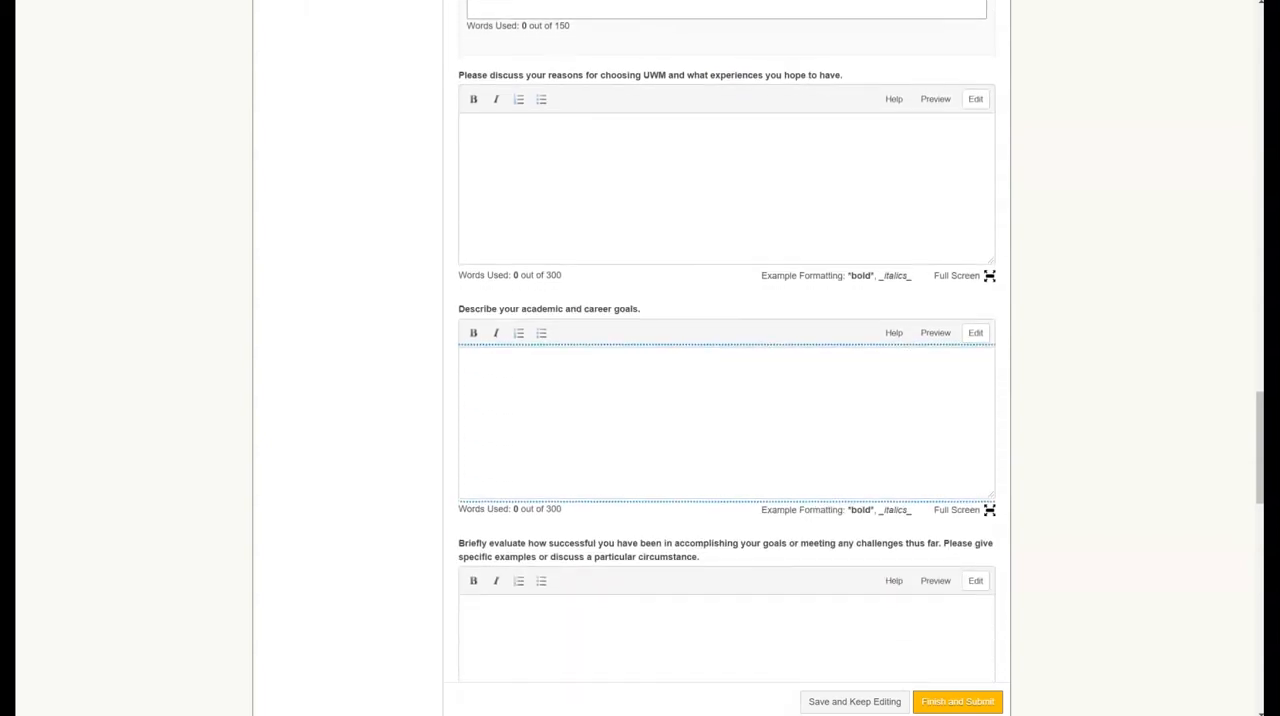
pyautogui.scroll(-3)
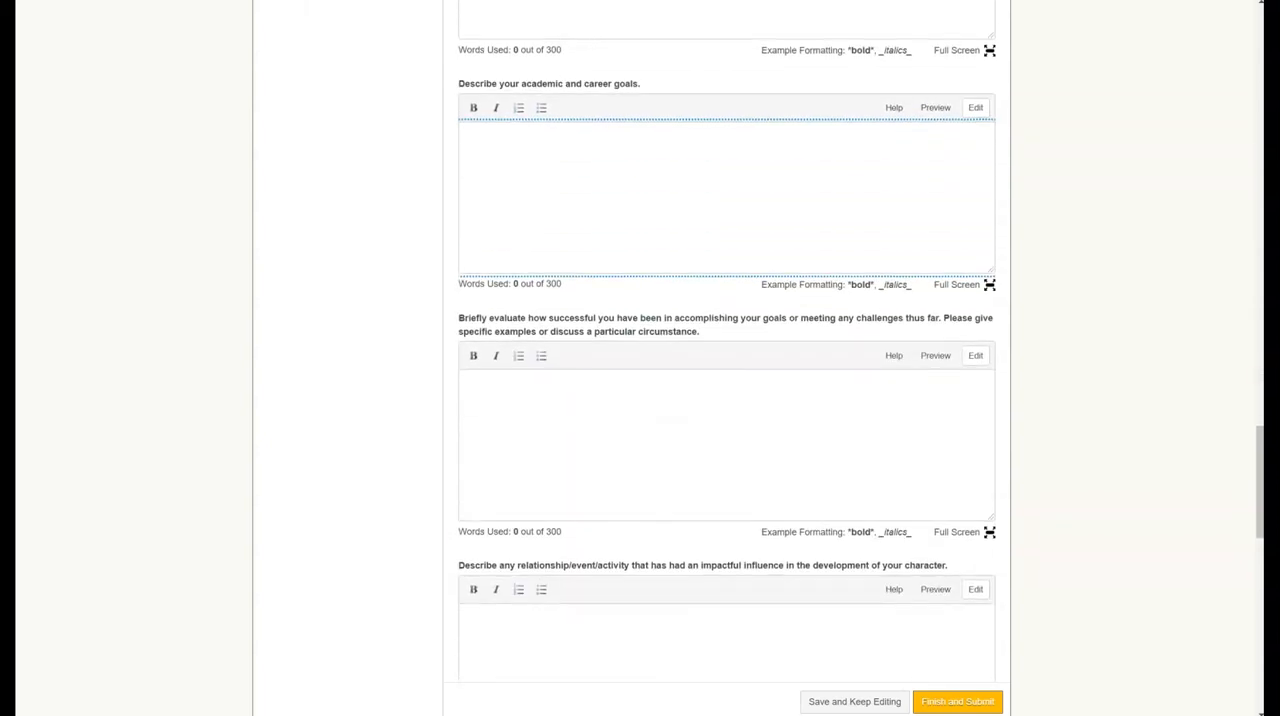
pyautogui.scroll(-3)
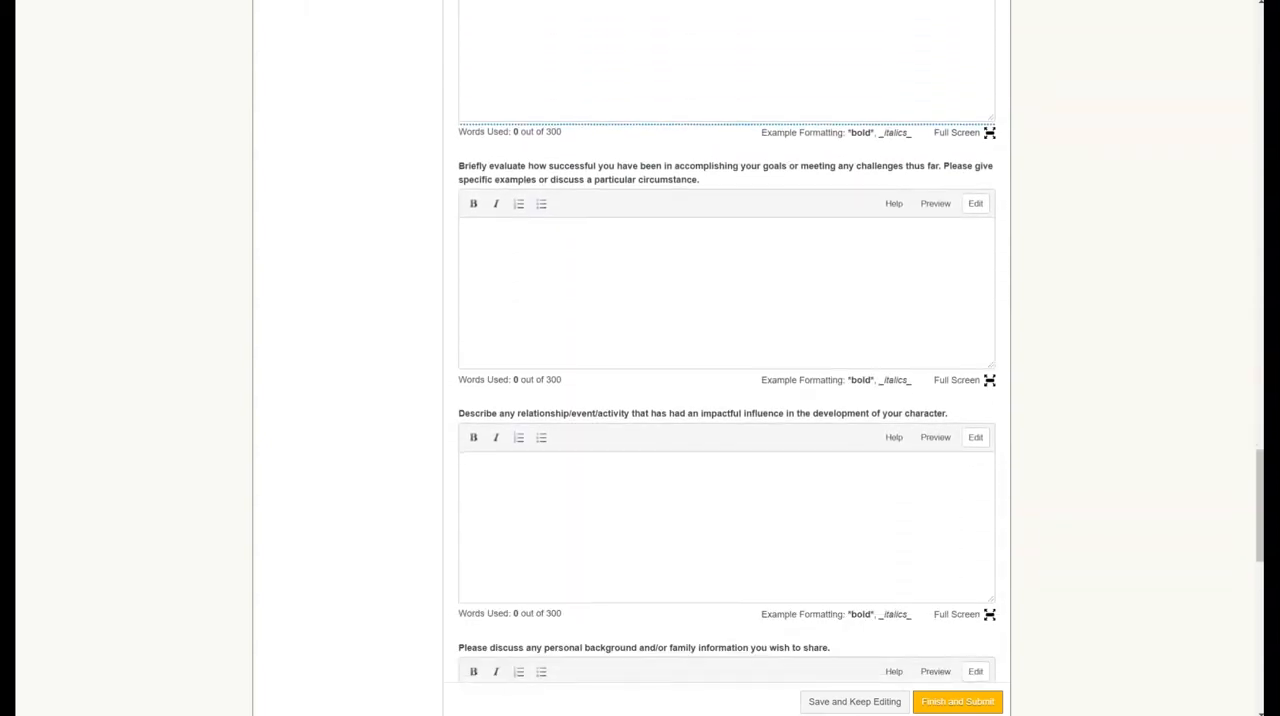
pyautogui.scroll(-3)
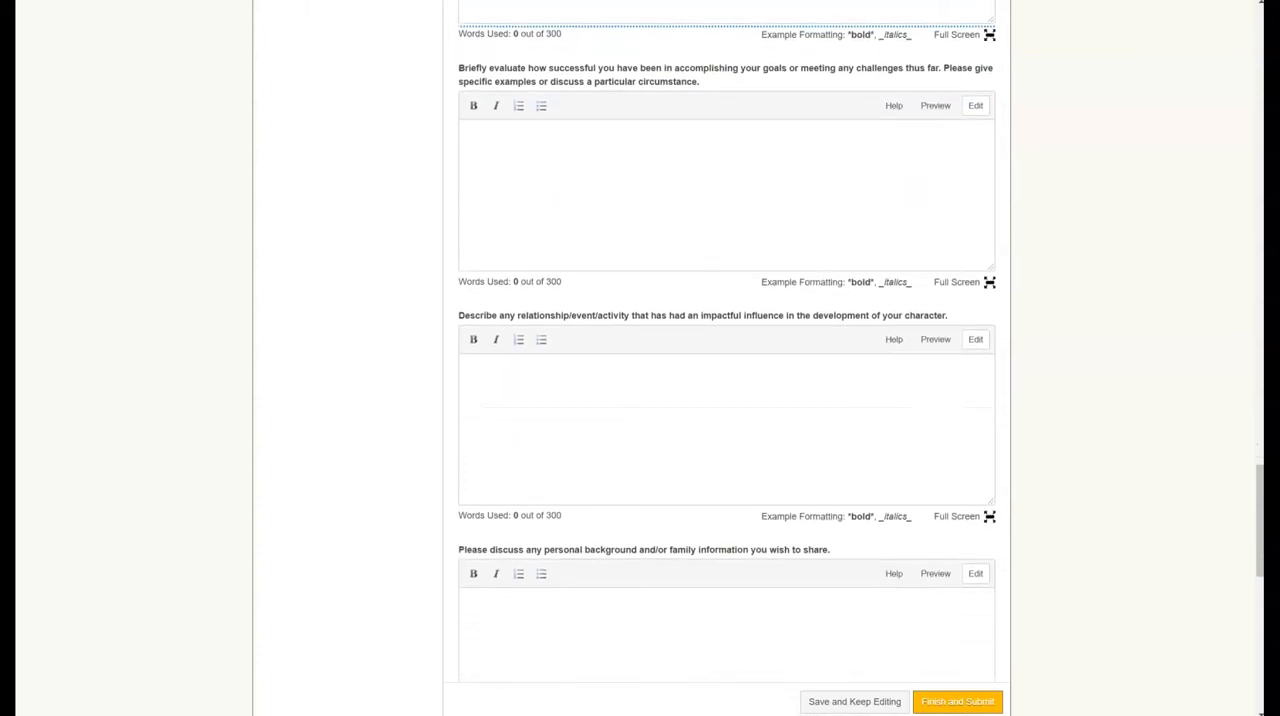
pyautogui.scroll(-3)
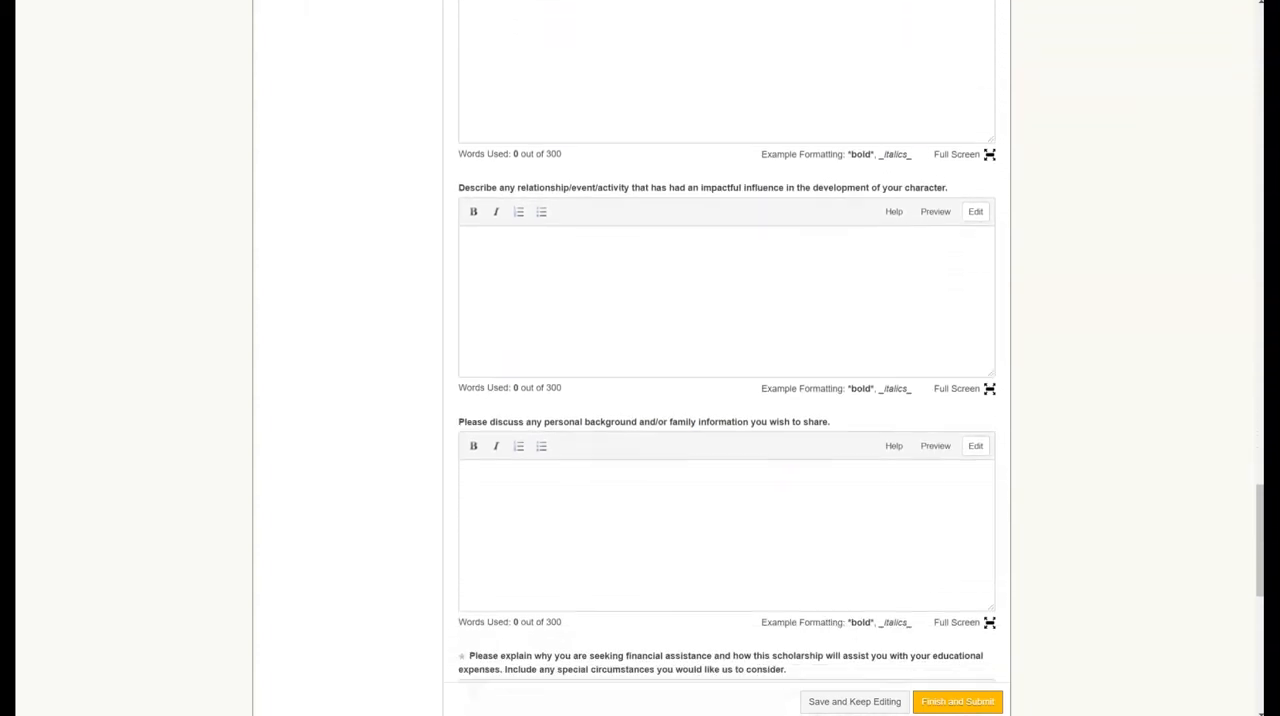
pyautogui.scroll(-3)
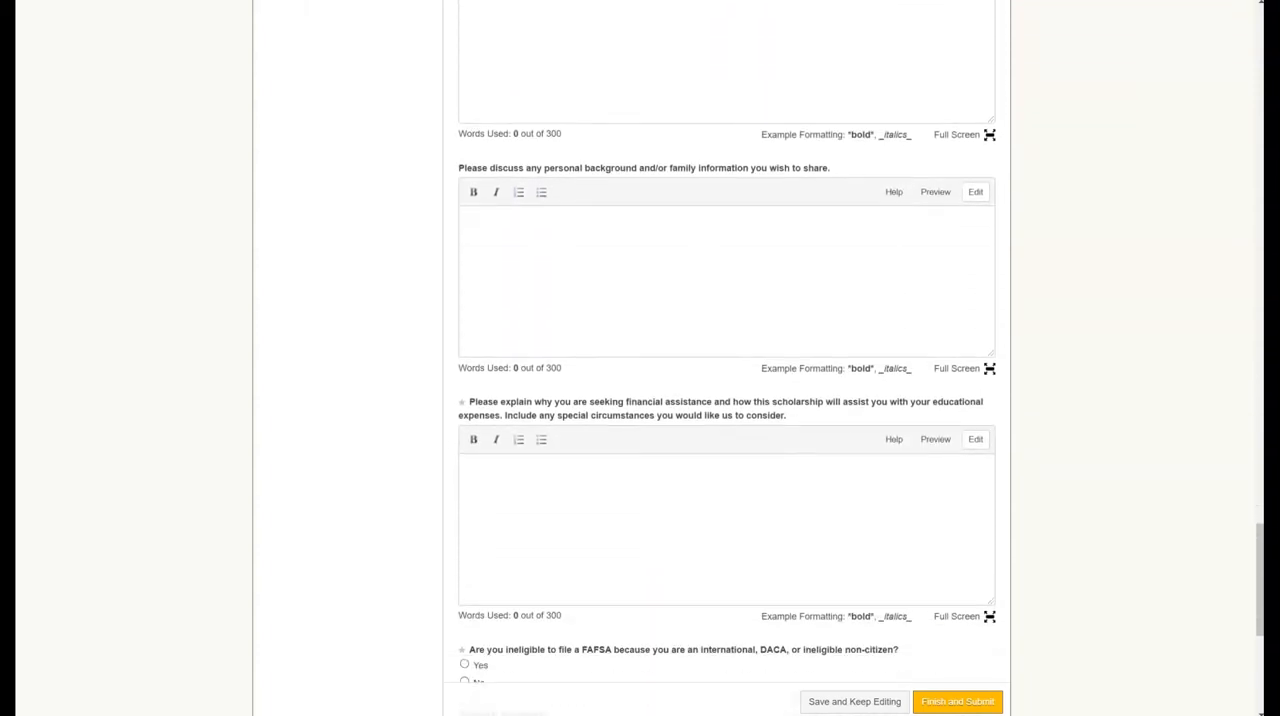
pyautogui.scroll(-3)
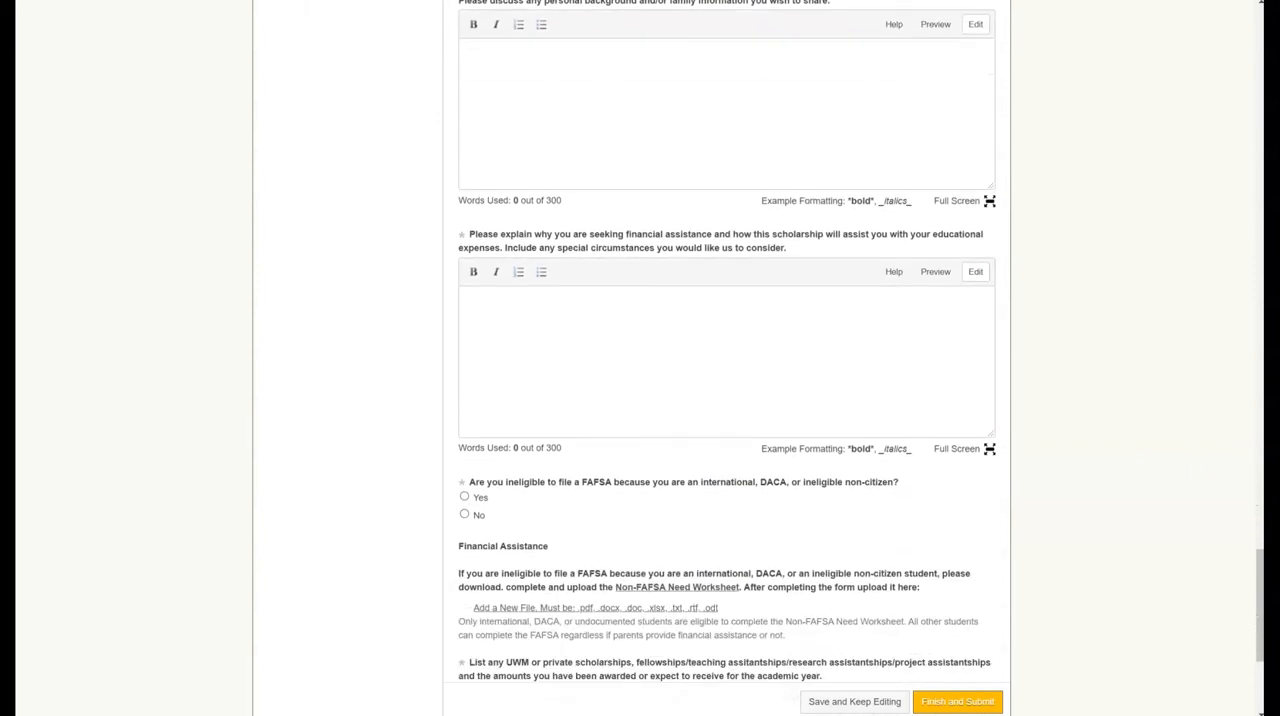
pyautogui.scroll(-3)
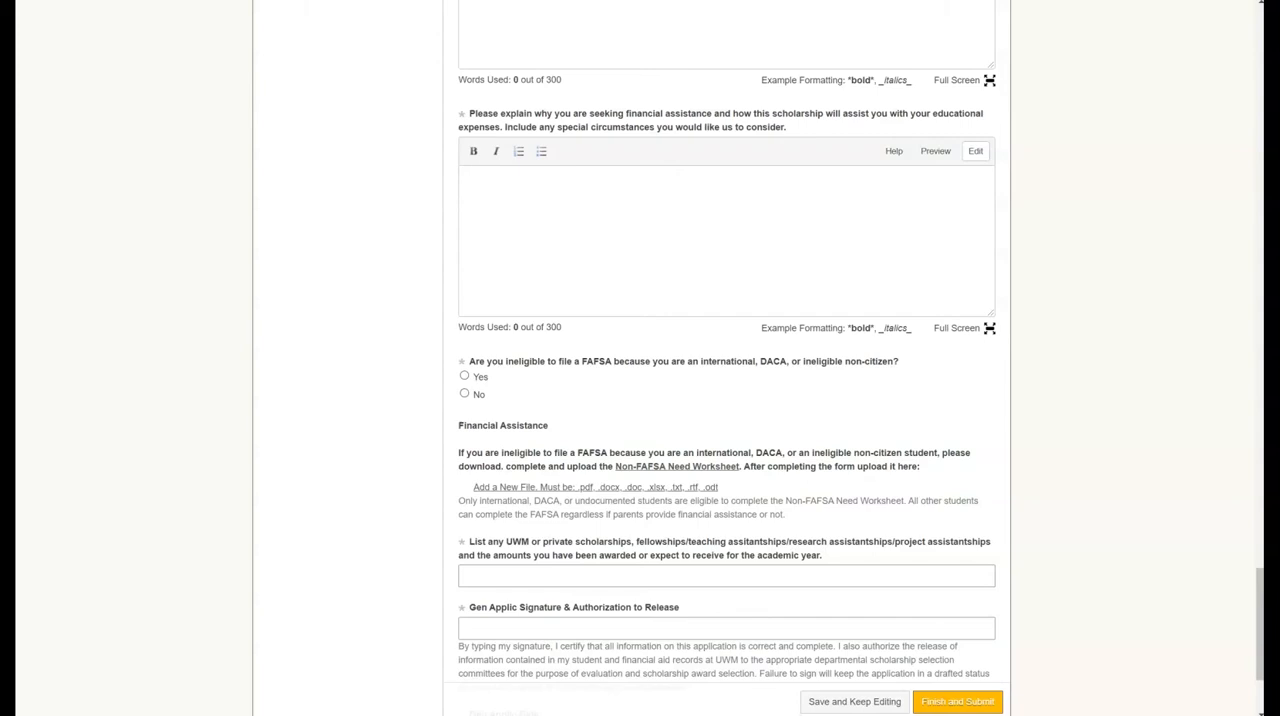
# Submit the finished application, signed and dated 02/07/2022 with 'none' for other scholarships
pyautogui.scroll(-3)
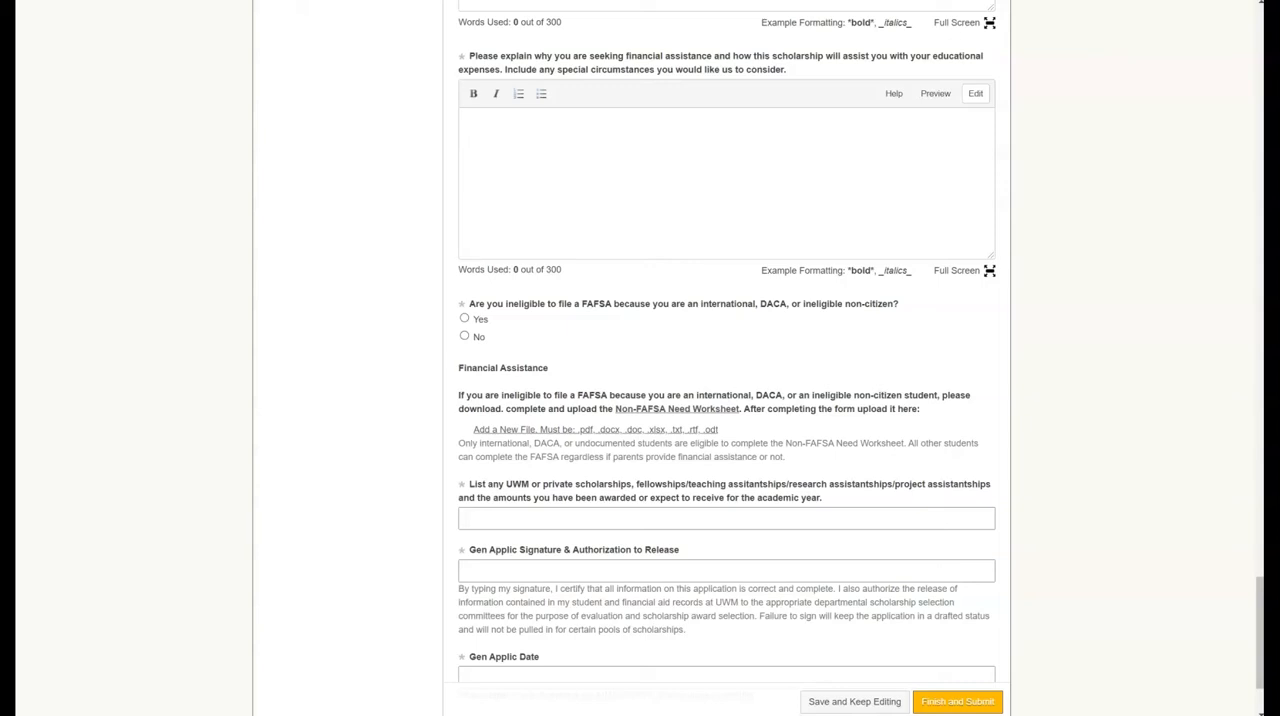
pyautogui.scroll(-3)
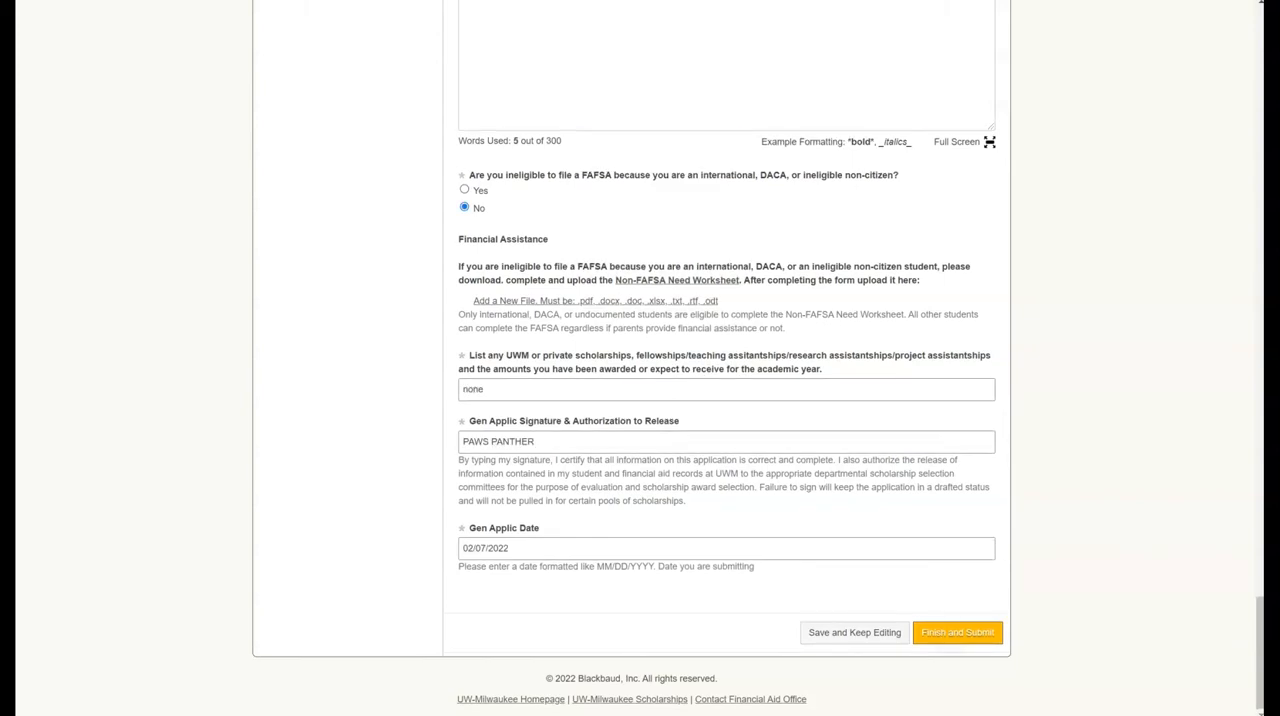
pyautogui.click(956, 632)
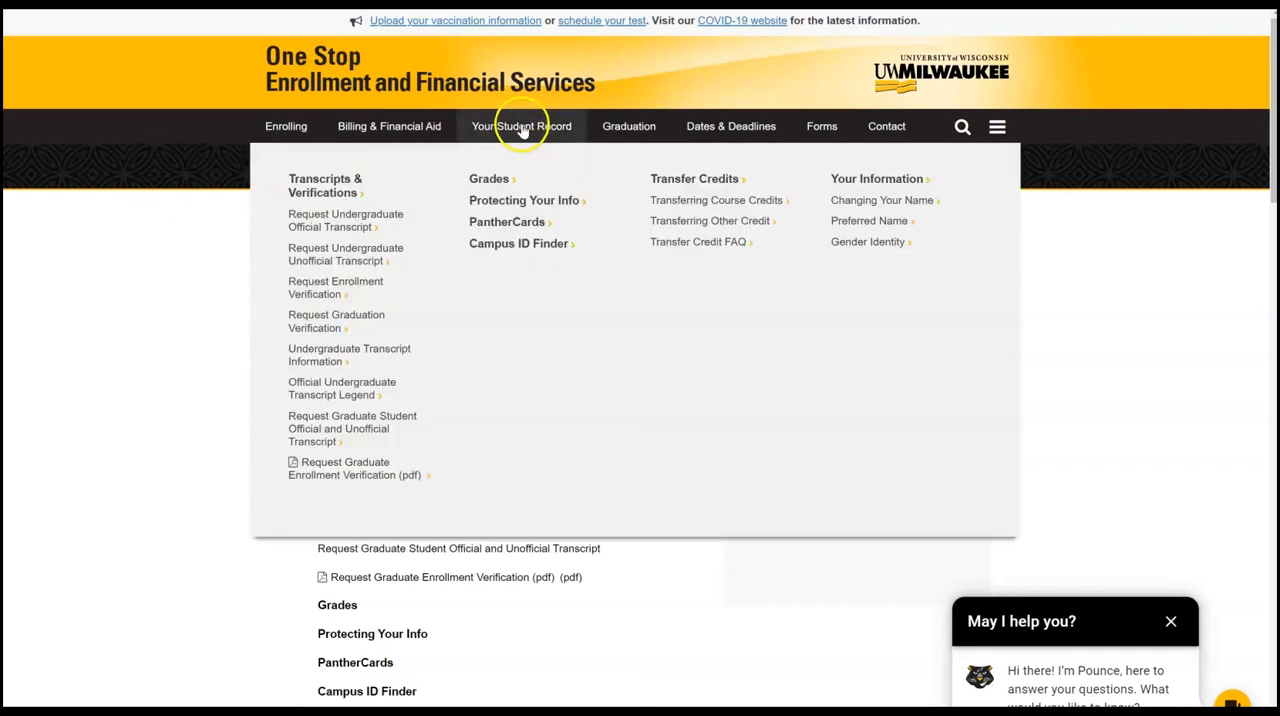
# From Your Student Record, show the Request Undergraduate Unofficial Transcript instructions
pyautogui.click(520, 126)
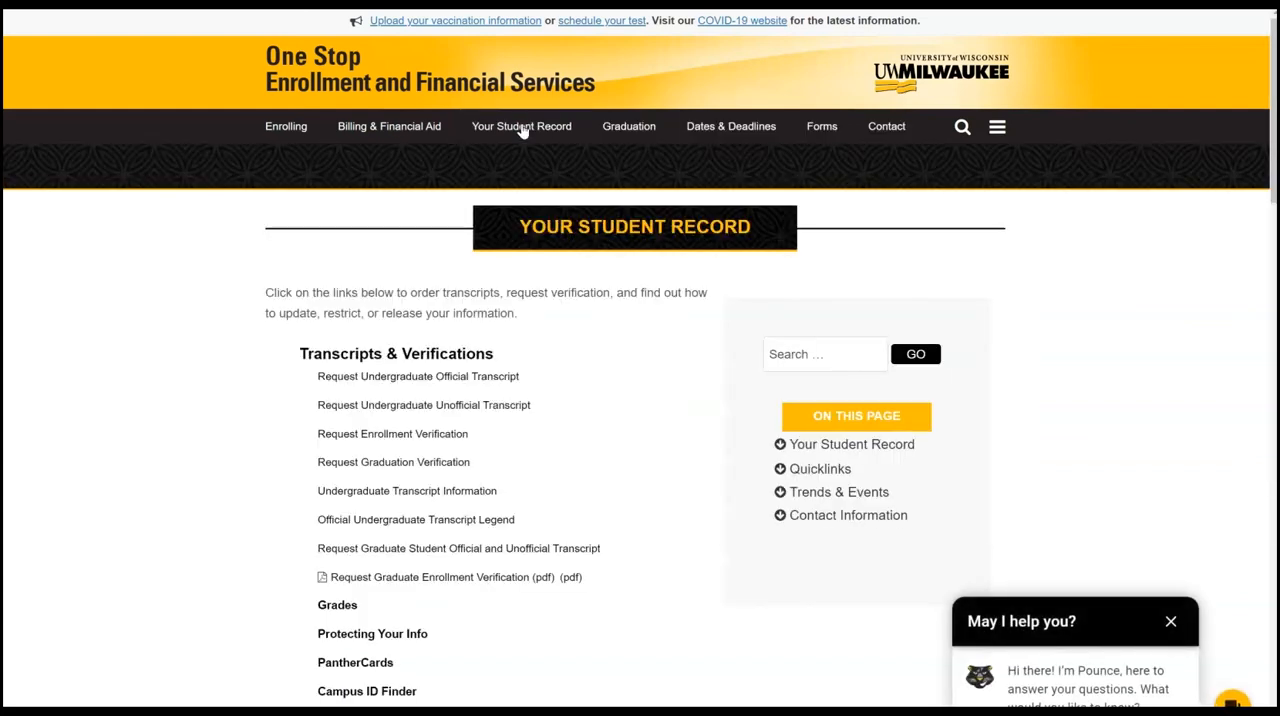
pyautogui.moveTo(304, 410)
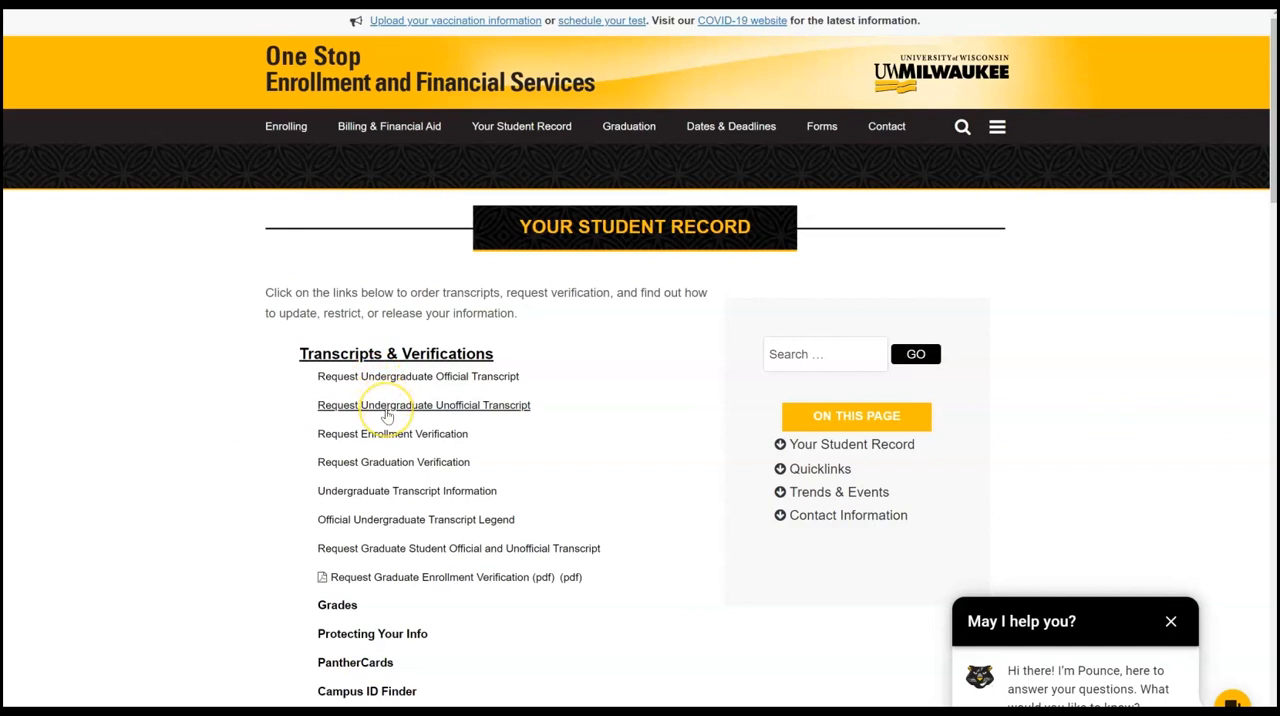
pyautogui.moveTo(388, 412)
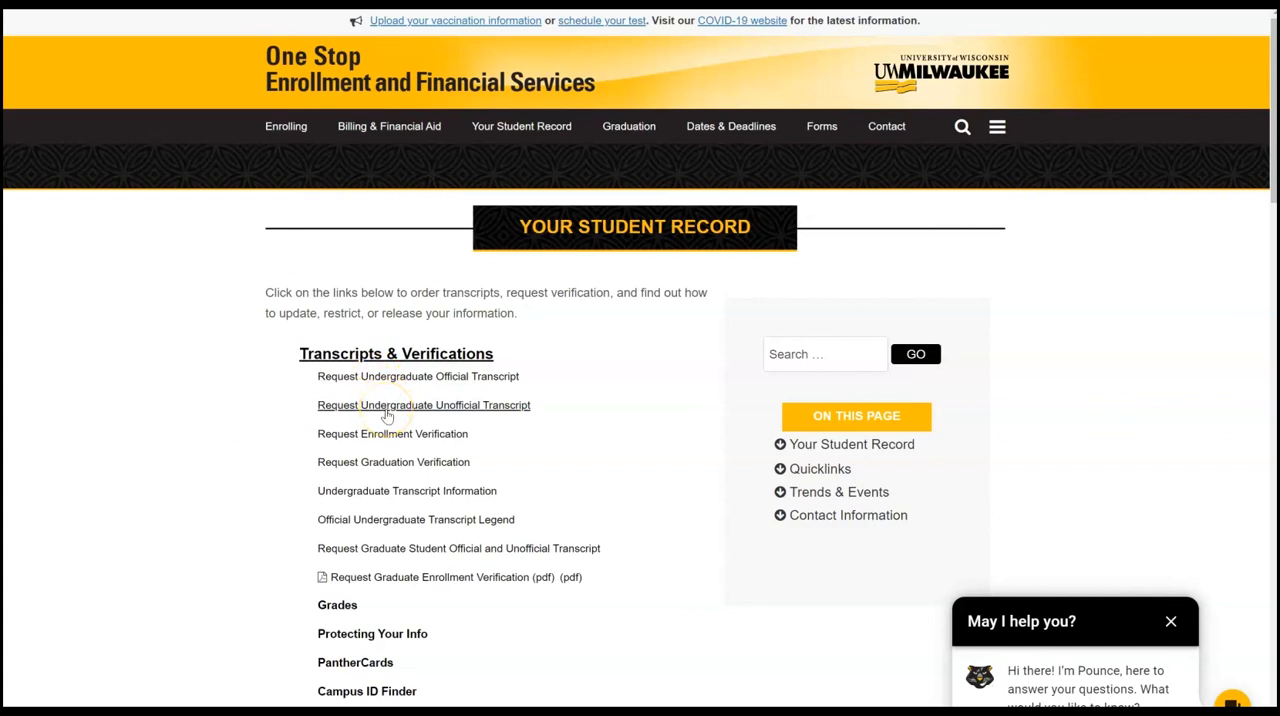
pyautogui.click(424, 404)
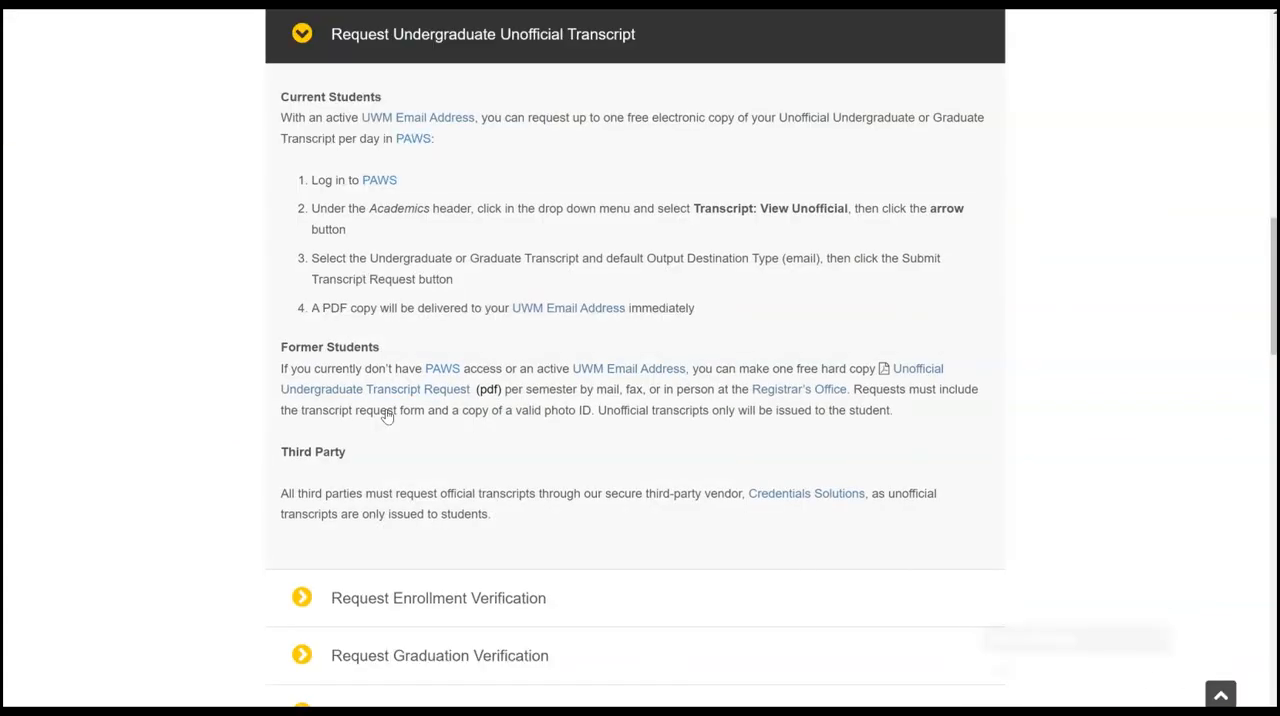